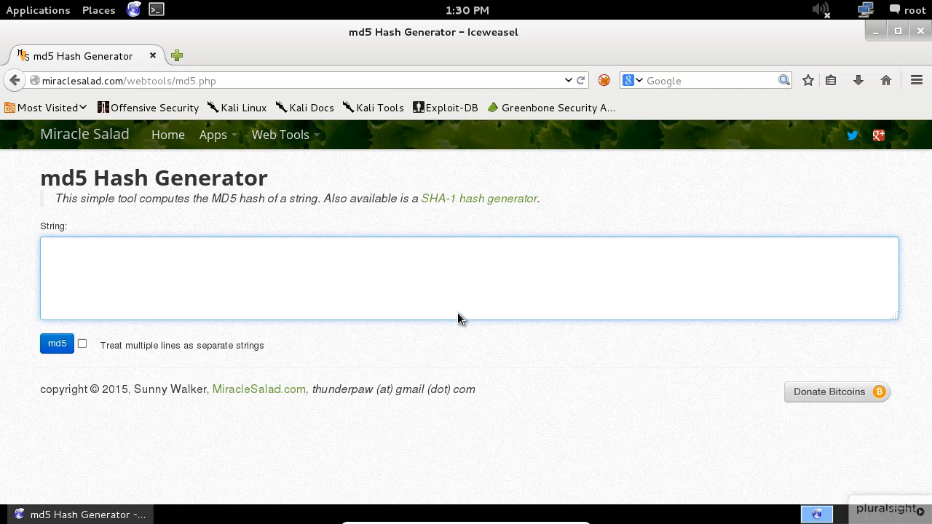
# Launch leafpad on hashes.txt from the terminal prompt.
pyautogui.click(469, 277)
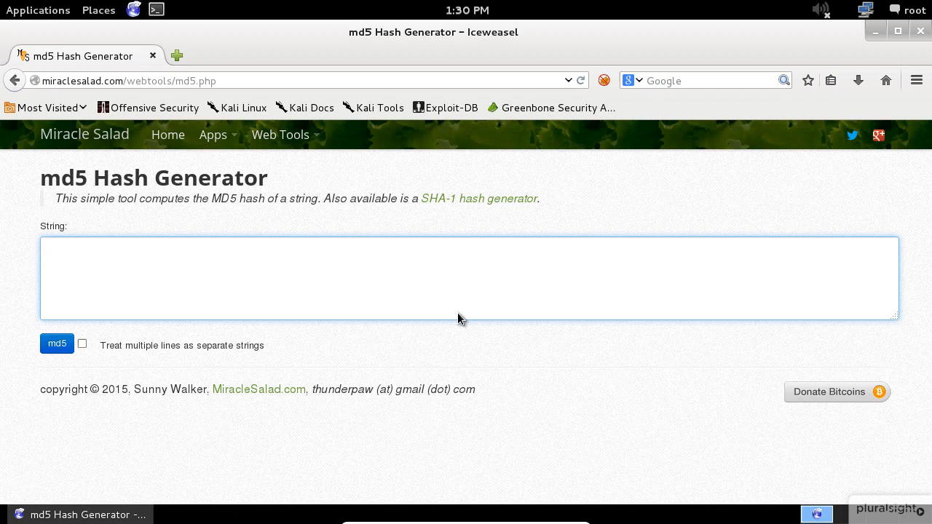
pyautogui.click(469, 276)
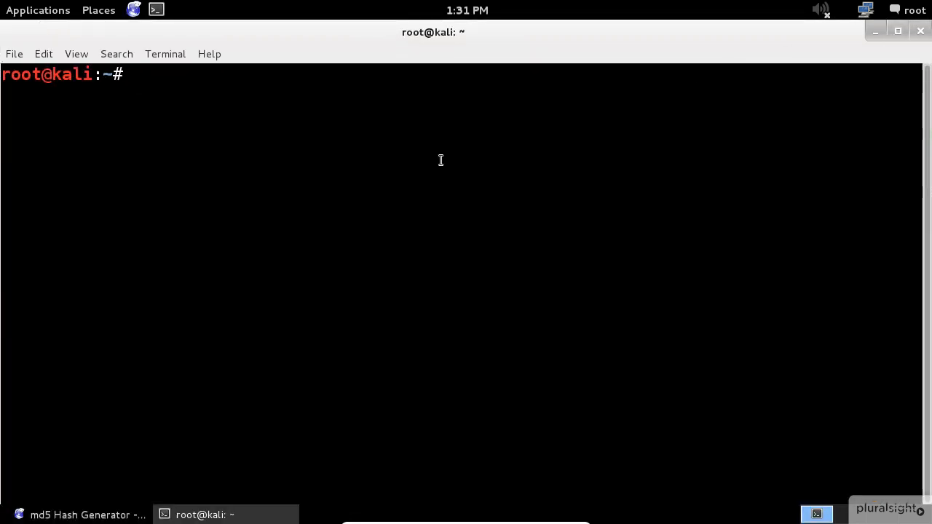
pyautogui.write('lea')
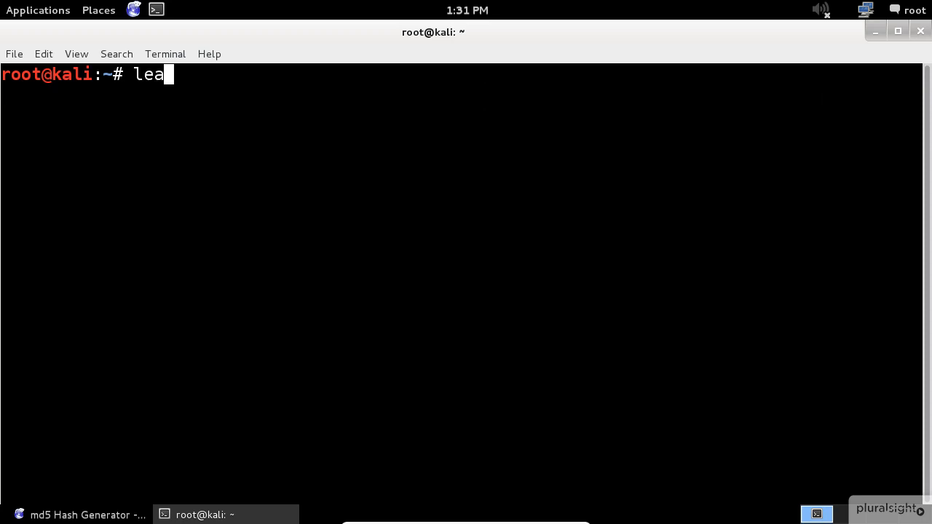
pyautogui.write('fpad hashes.txt')
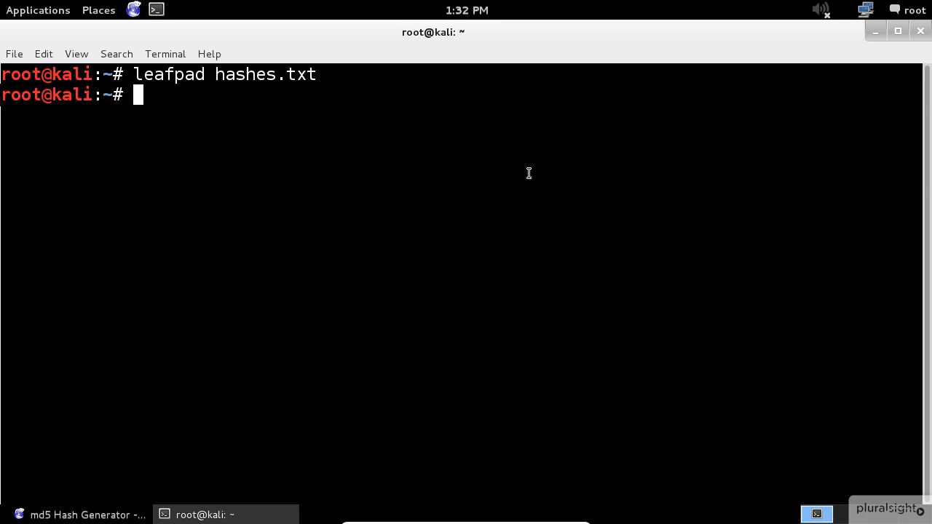
pyautogui.write('hashidentifier')
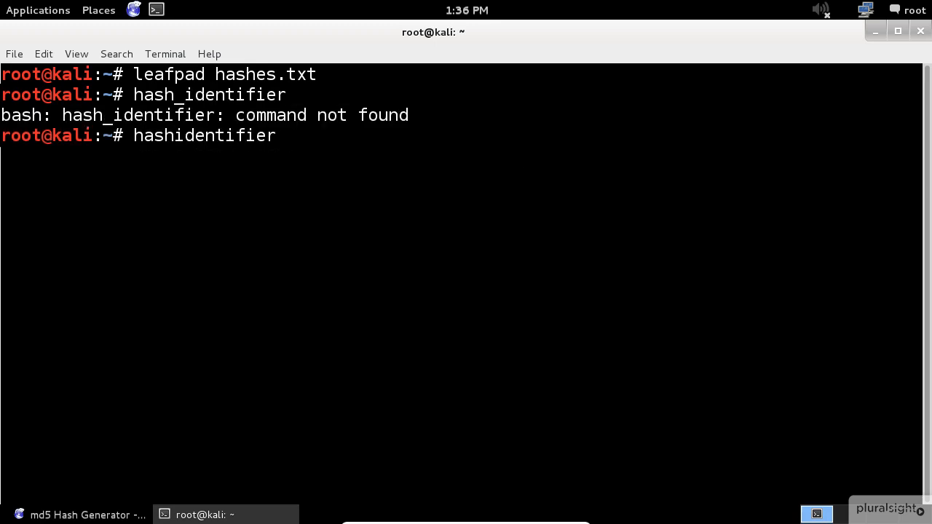
pyautogui.press('Return')
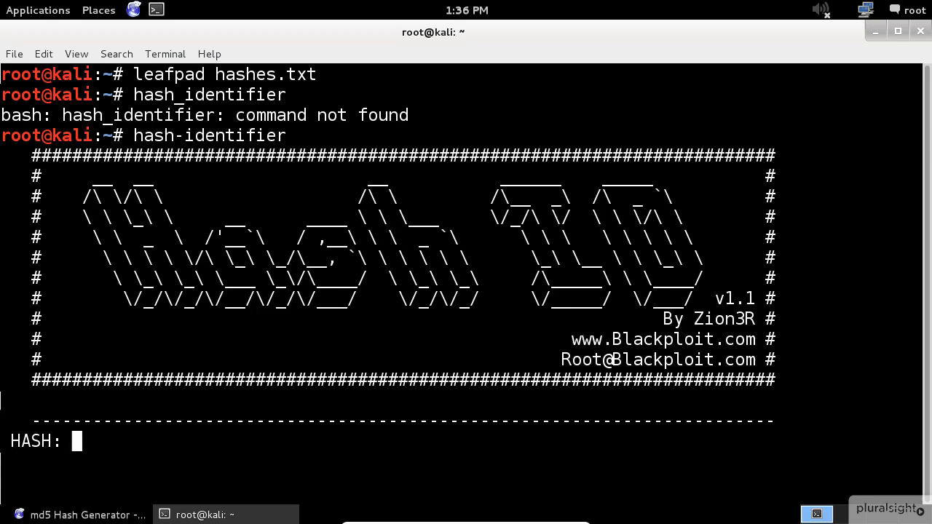
pyautogui.write('e10adc3949ba59abbe56e057f20f883e')
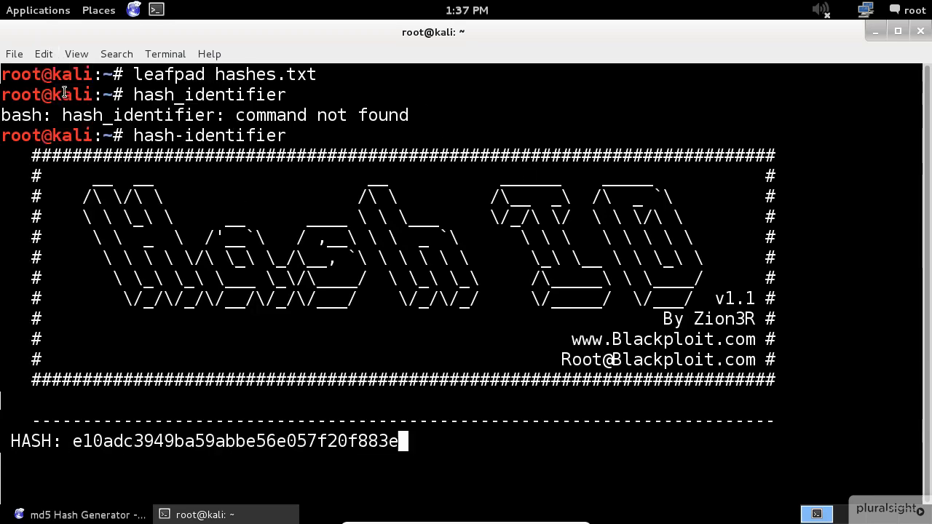
pyautogui.press('Return')
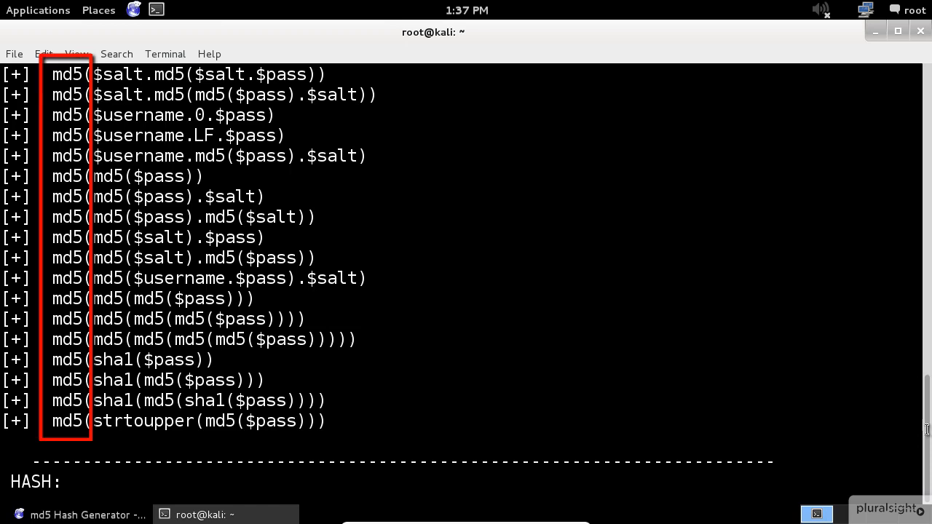
pyautogui.scroll(3)
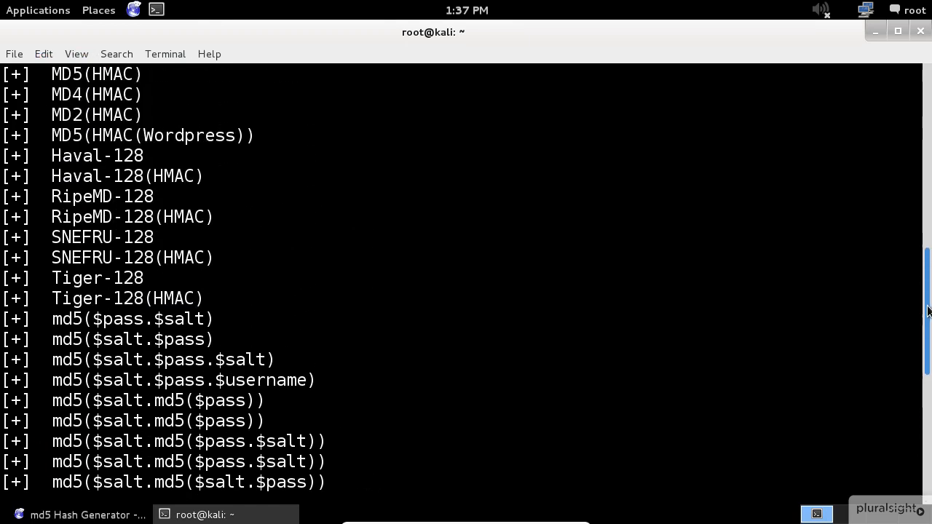
pyautogui.scroll(3)
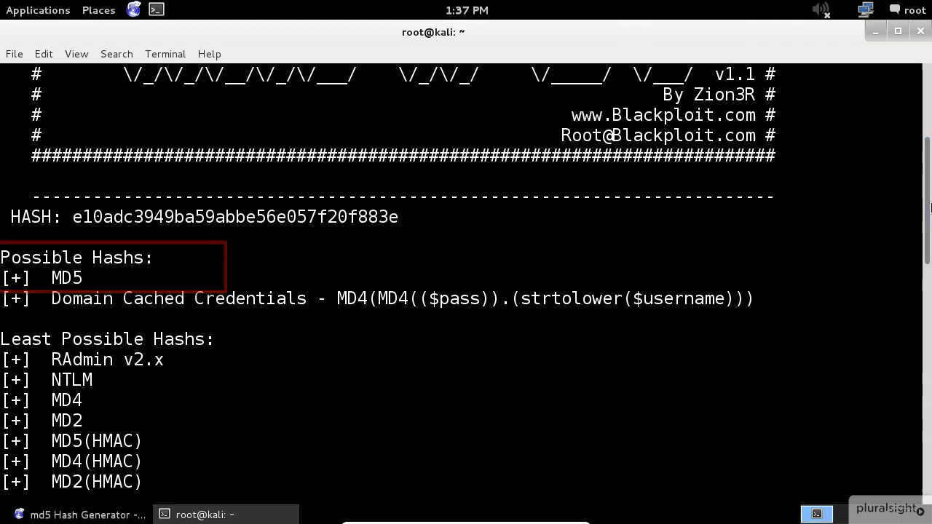
# Check the MD5 hash of 123456 in the browser, then minimize it to the desktop.
pyautogui.click(80, 516)
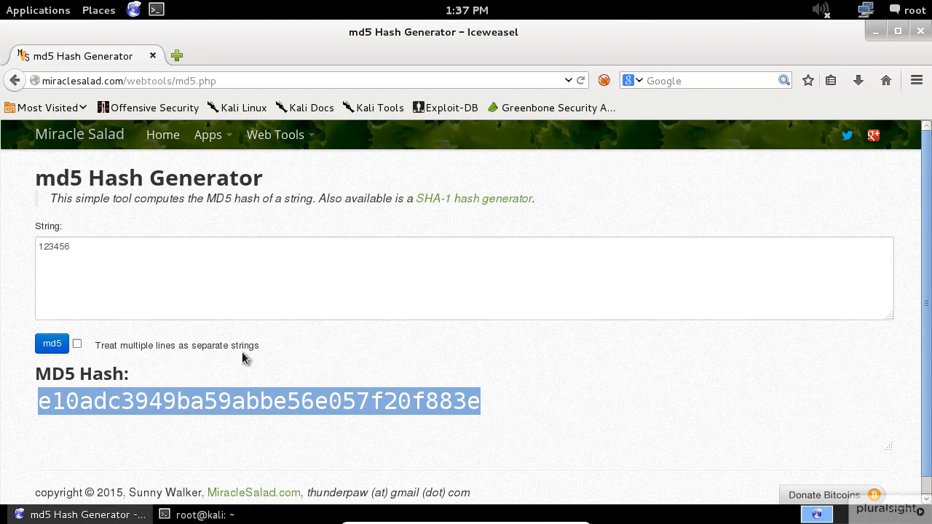
pyautogui.moveTo(338, 282)
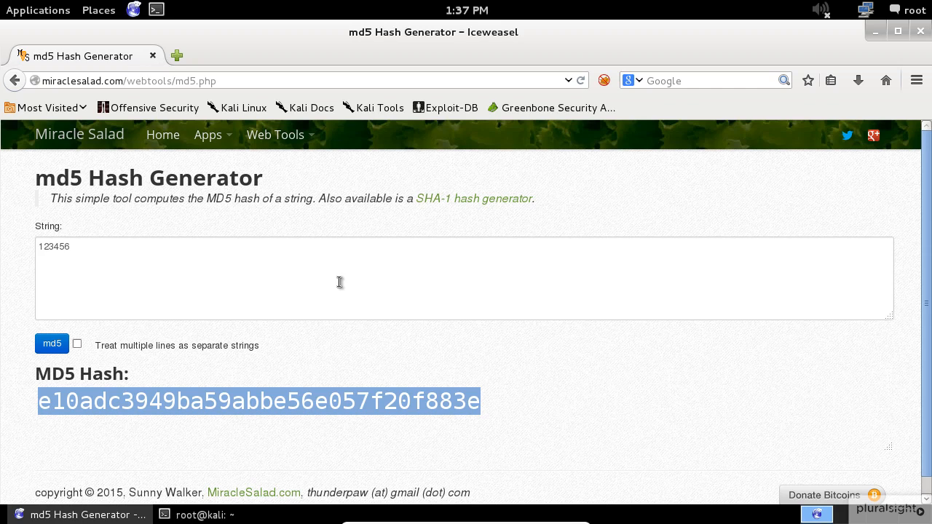
pyautogui.click(204, 515)
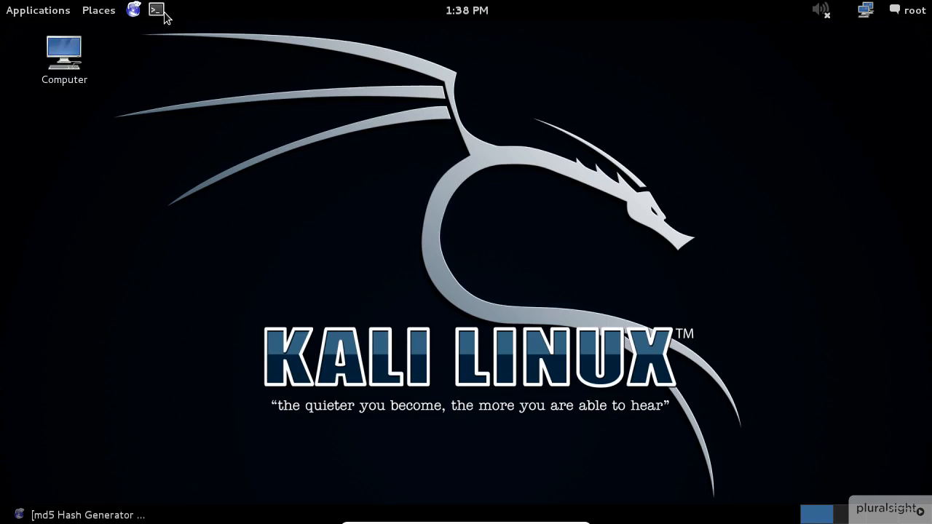
# In a new terminal, begin hashcat -m 0 -a 0 targeting /root/hashes.txt.
pyautogui.click(155, 9)
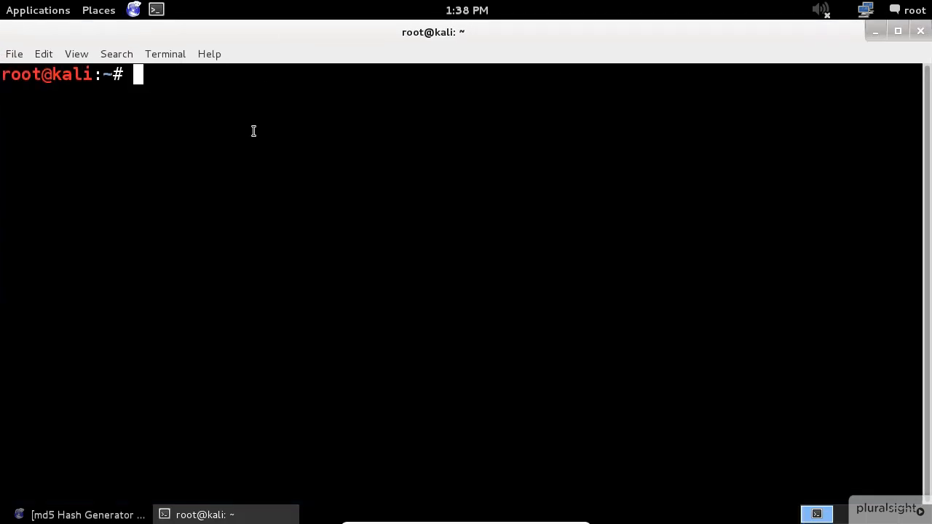
pyautogui.write('hash')
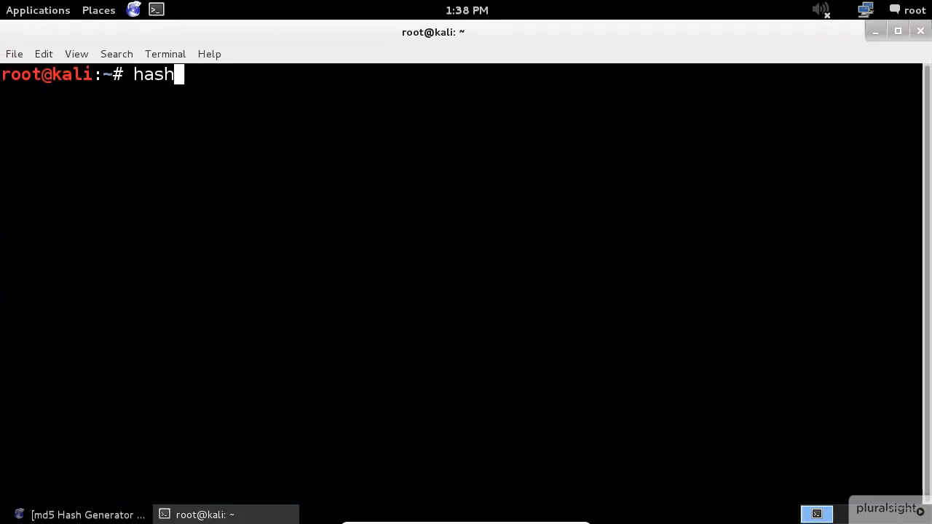
pyautogui.write('cat')
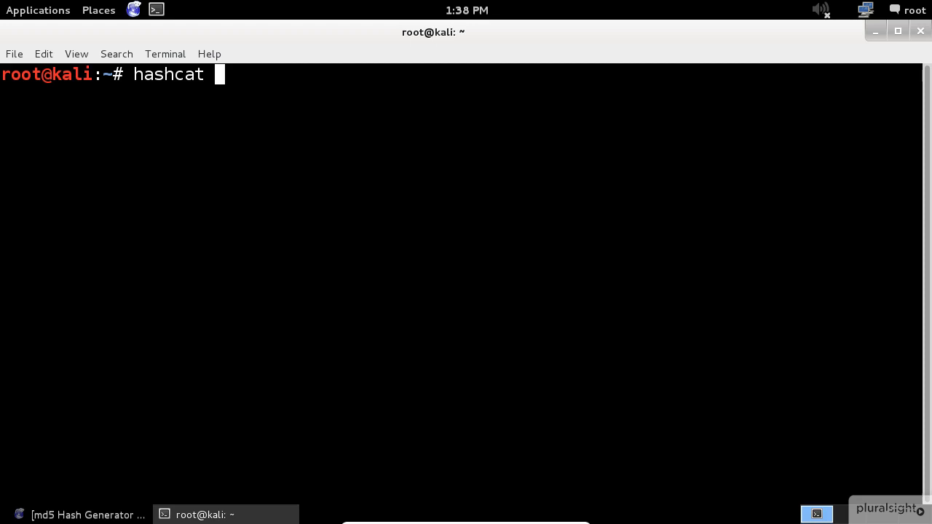
pyautogui.write('-m')
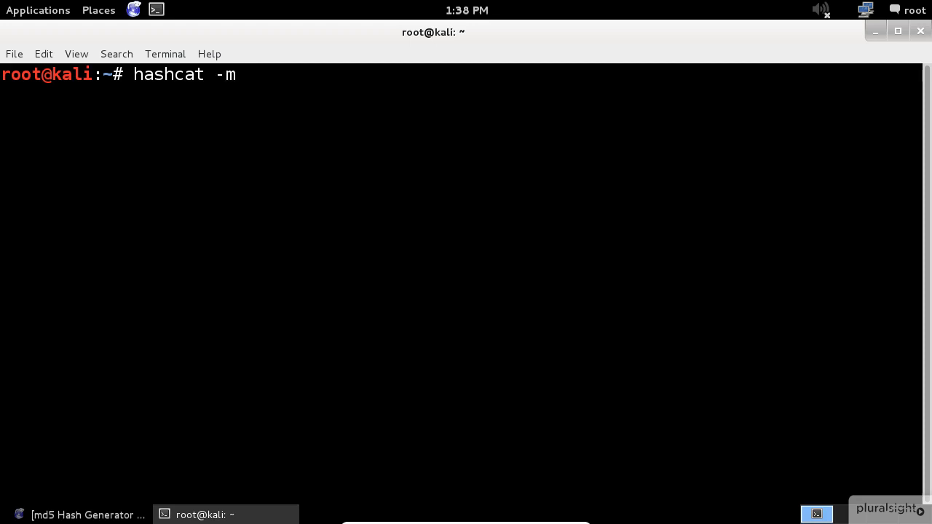
pyautogui.write('0')
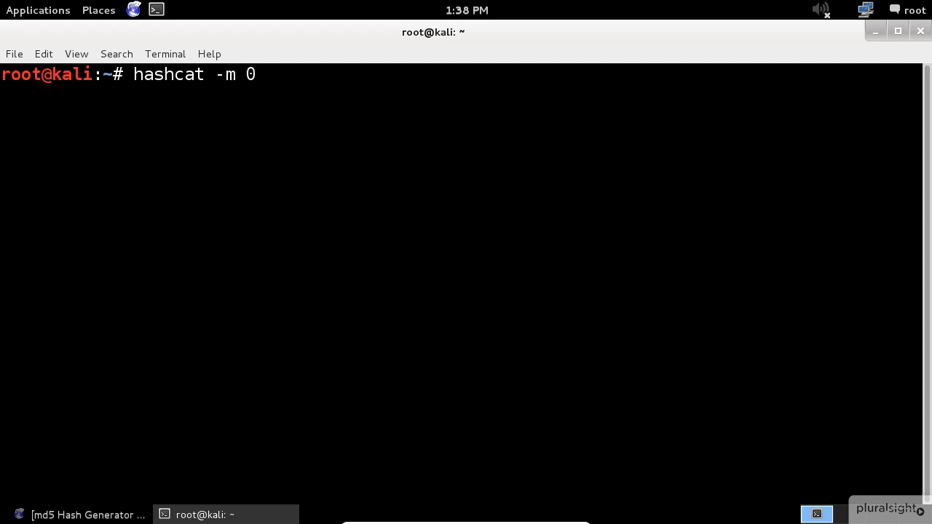
pyautogui.write('-a')
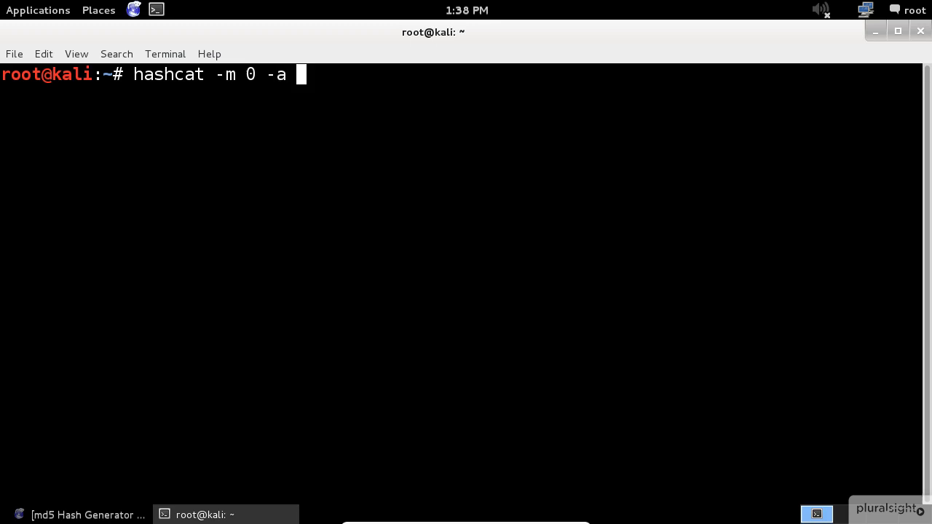
pyautogui.write('0')
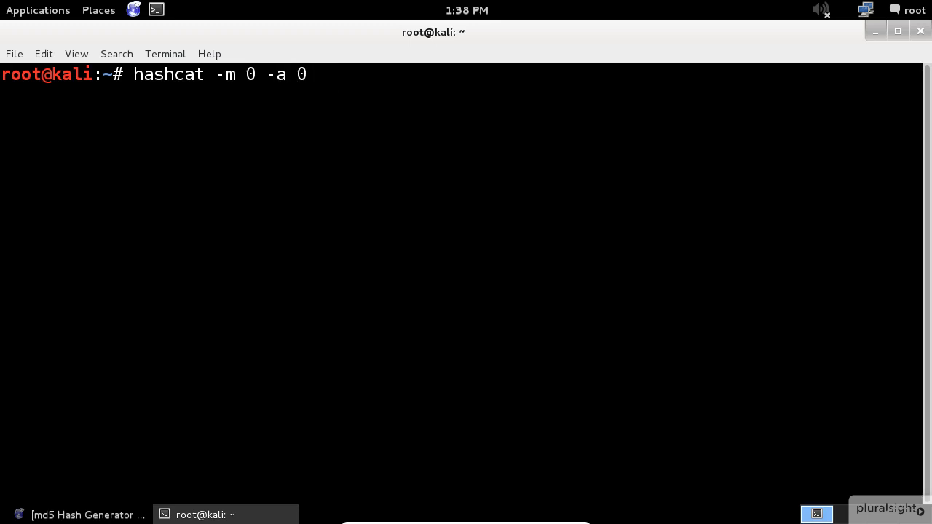
pyautogui.write('/root/hashes')
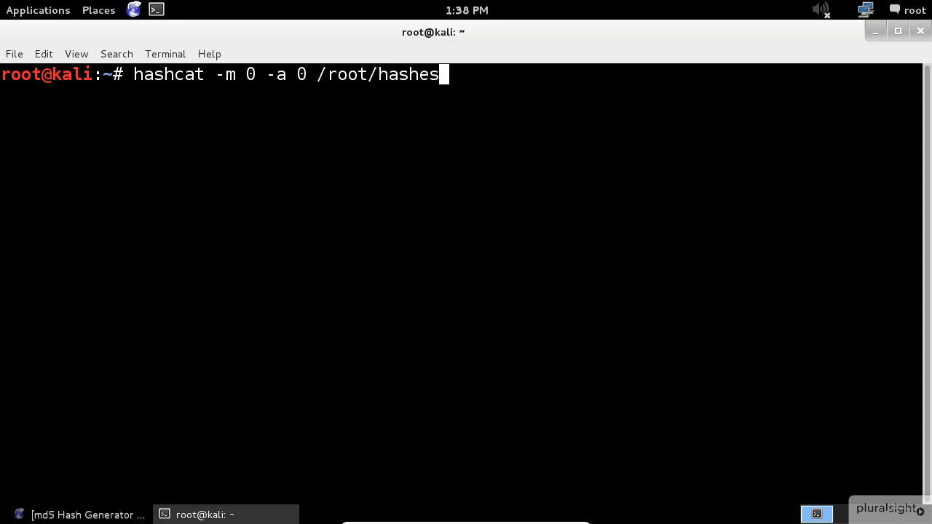
pyautogui.write('.t')
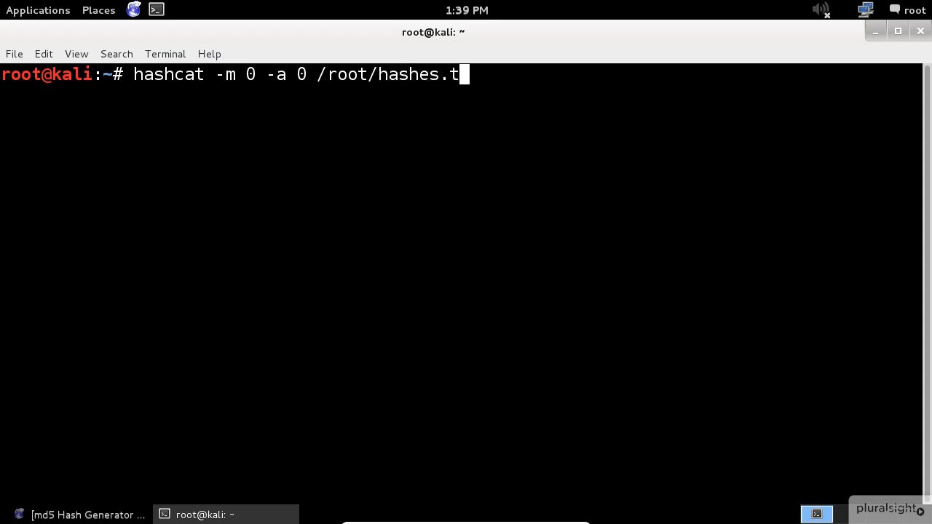
pyautogui.write('xt')
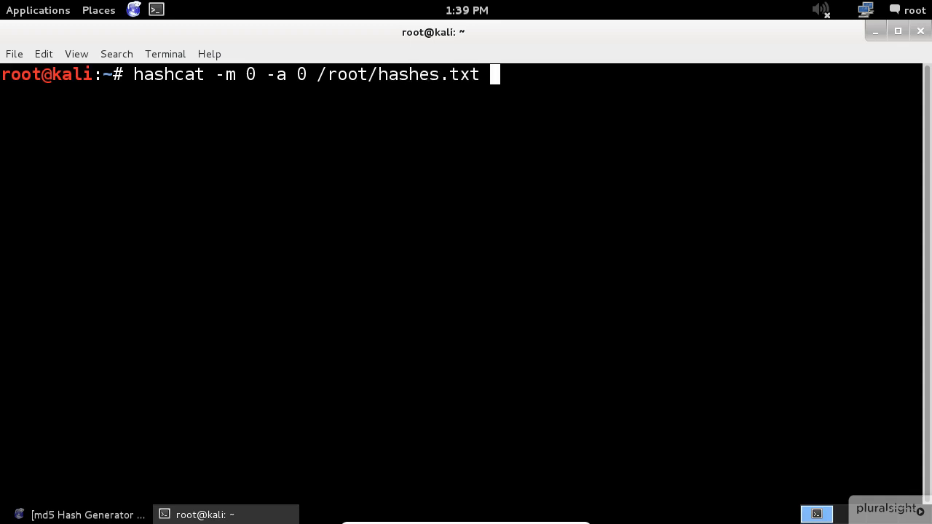
# Add the /usr/share/wordlists/rockyou.txt wordlist and run hashcat to its EULA prompt.
pyautogui.write('/usr/sh')
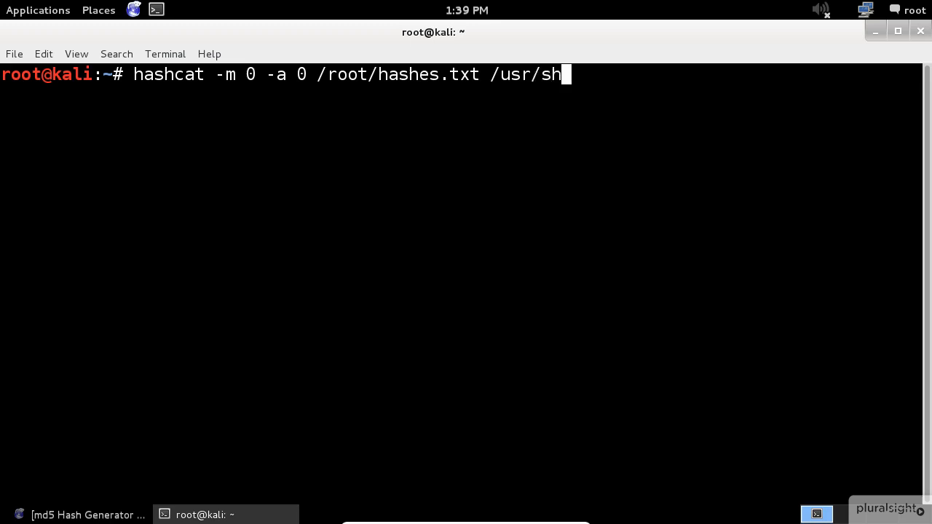
pyautogui.write('are/wo')
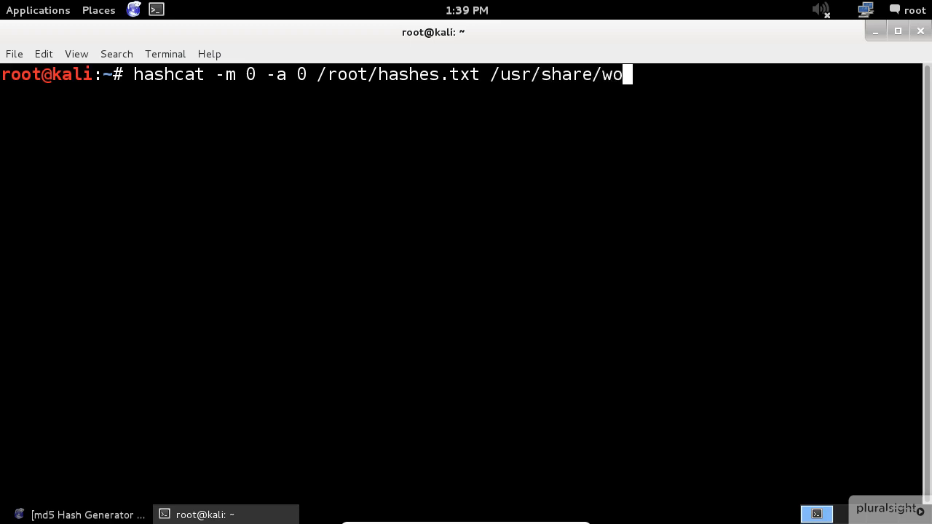
pyautogui.write('rdlists')
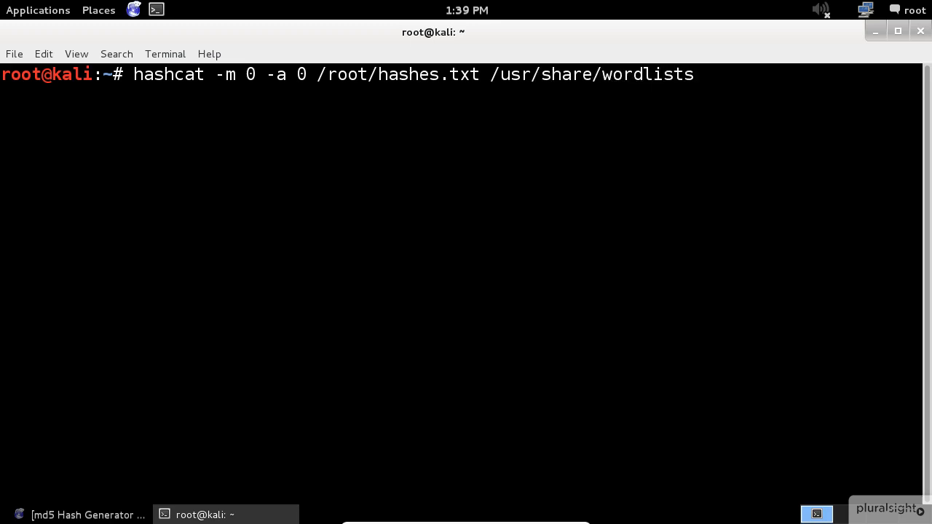
pyautogui.write('/ro')
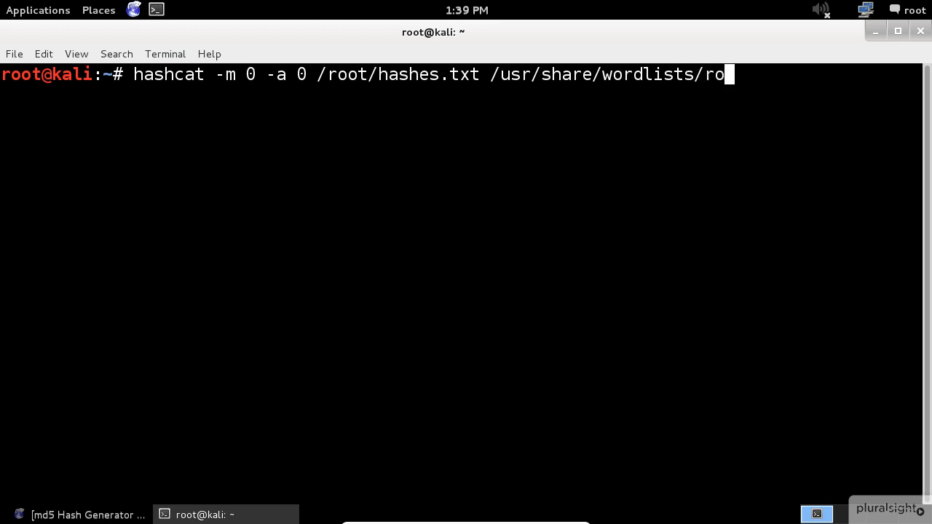
pyautogui.write('ckyou.txt')
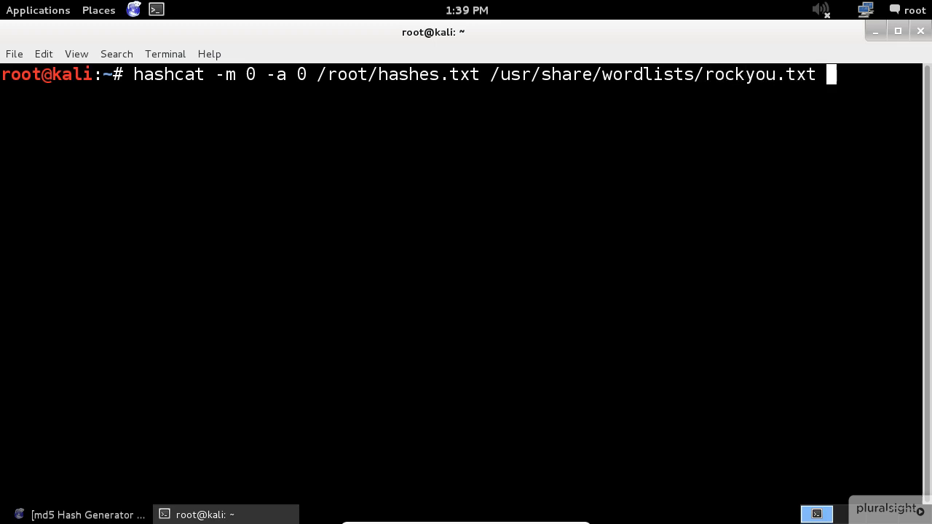
pyautogui.press('Return')
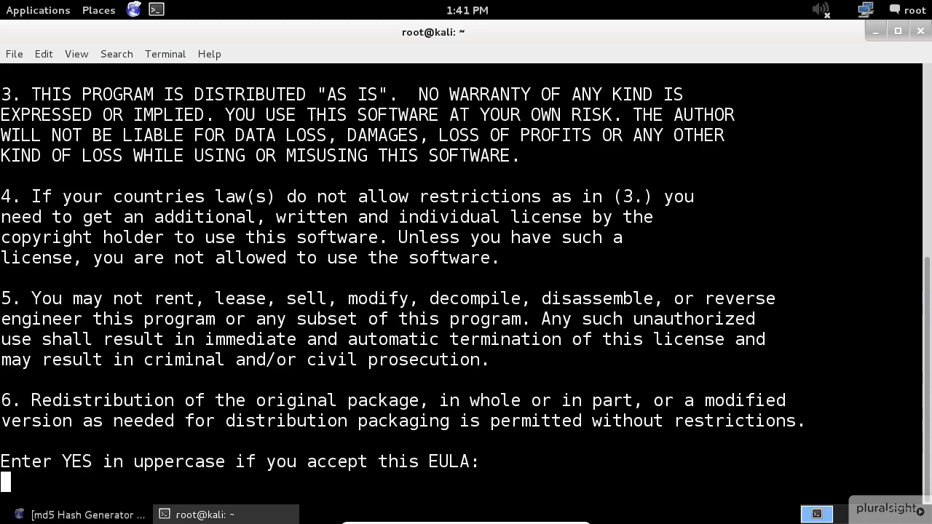